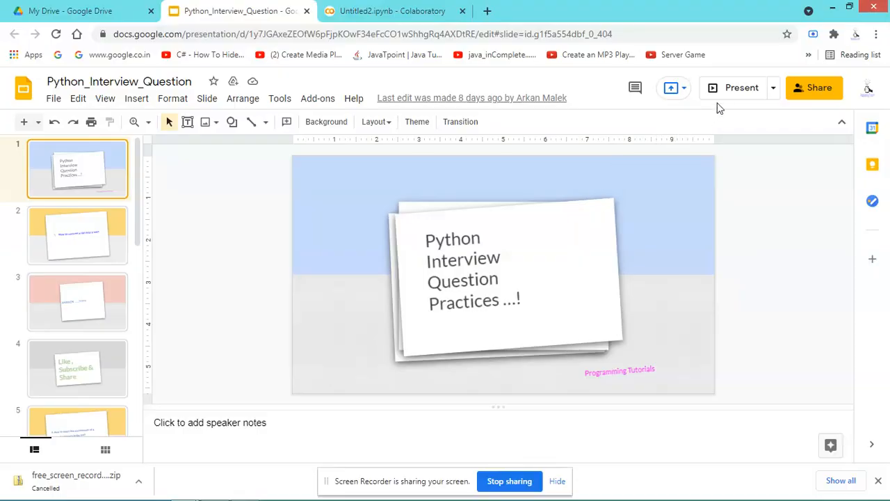
Step: Start presenting the Python_Interview_Question deck from its title slide
left_click(742, 86)
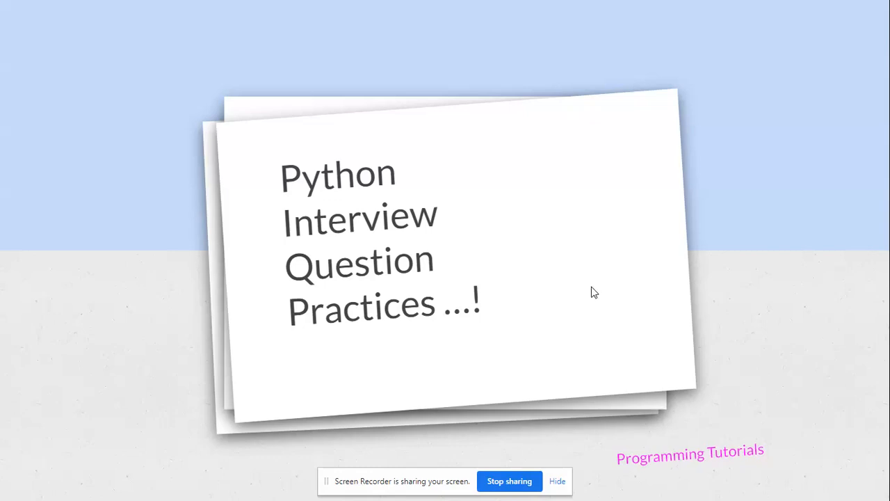
mouse_move(601, 275)
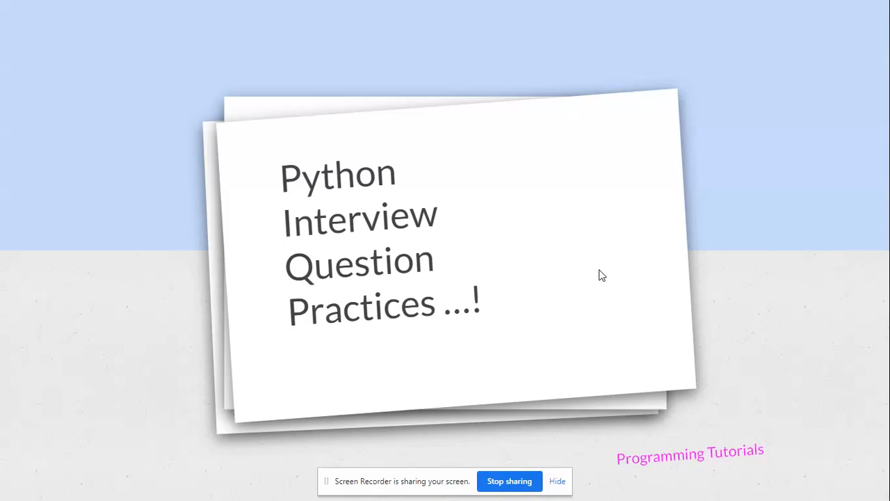
mouse_move(615, 189)
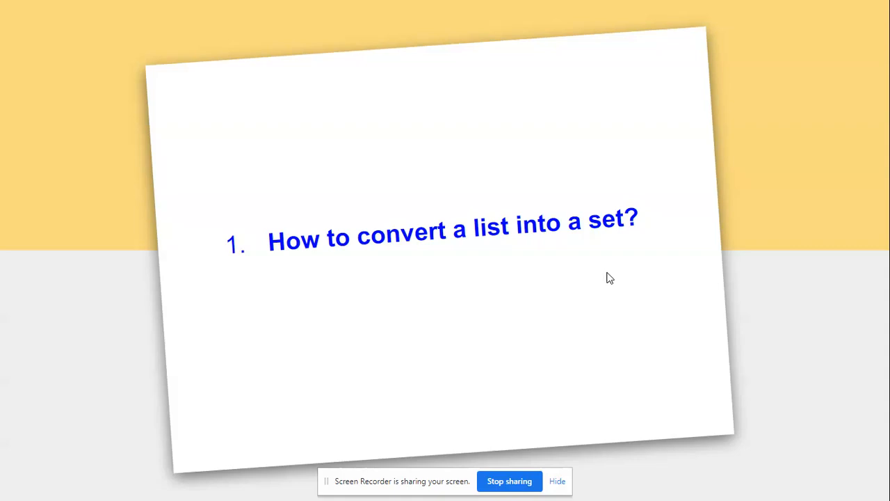
mouse_move(471, 231)
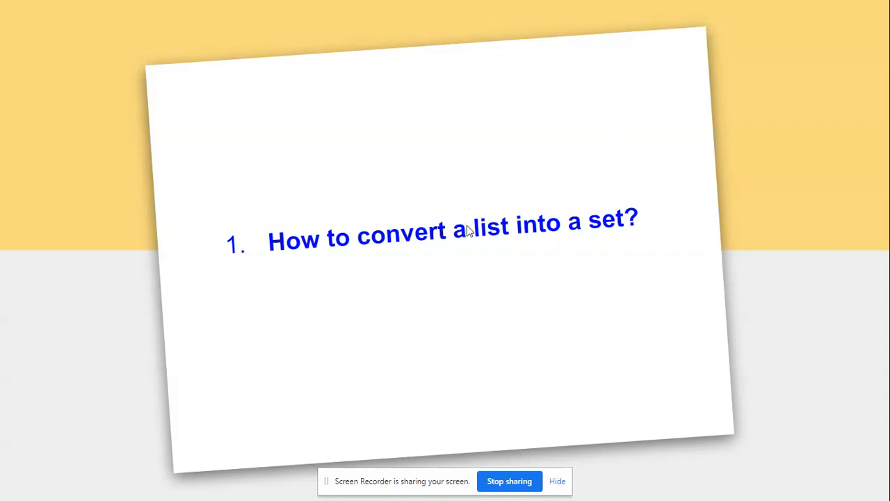
mouse_move(478, 251)
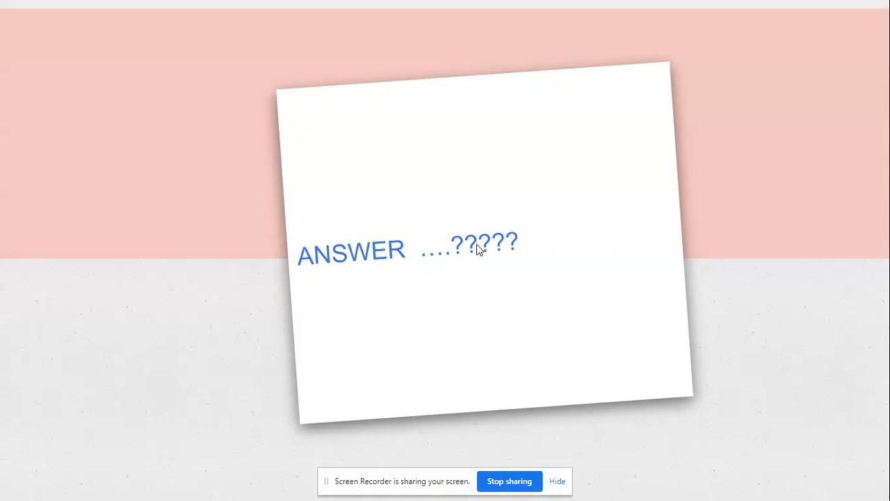
mouse_move(482, 148)
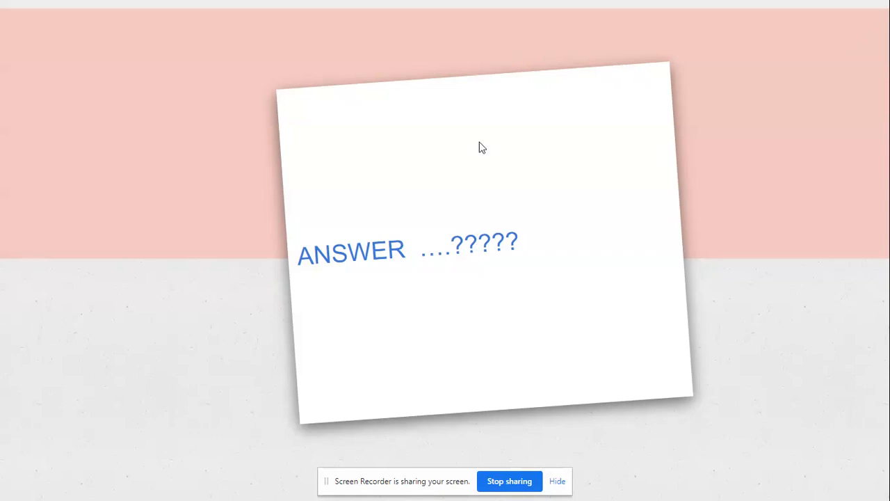
mouse_move(471, 251)
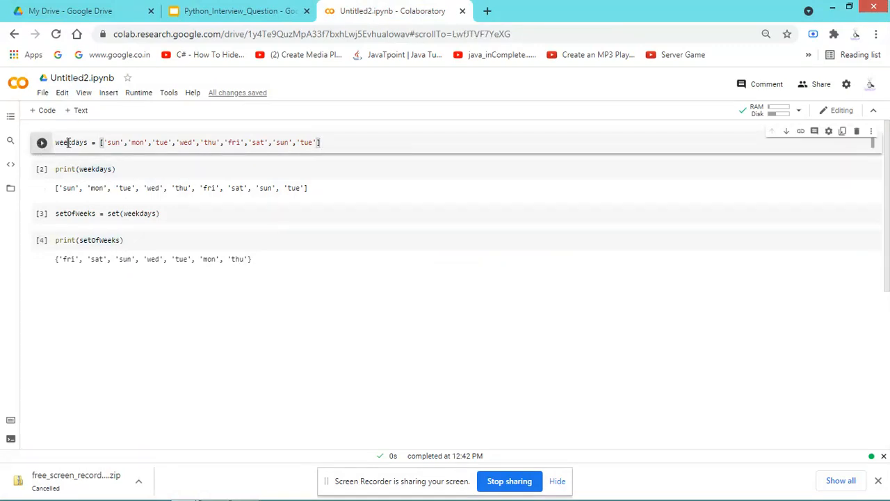
Step: Highlight the weekdays list, its print statement, and the set(weekdays) call assigning setOfweeks
double_click(69, 142)
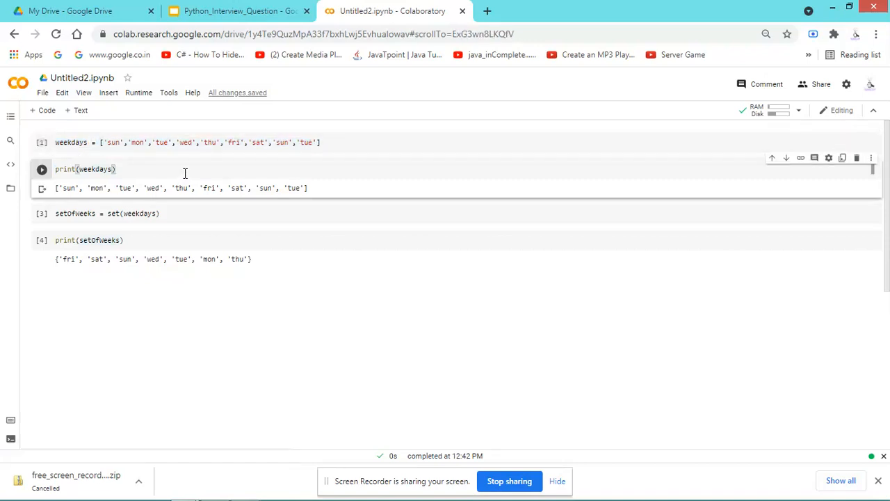
left_click_drag(201, 188, 307, 188)
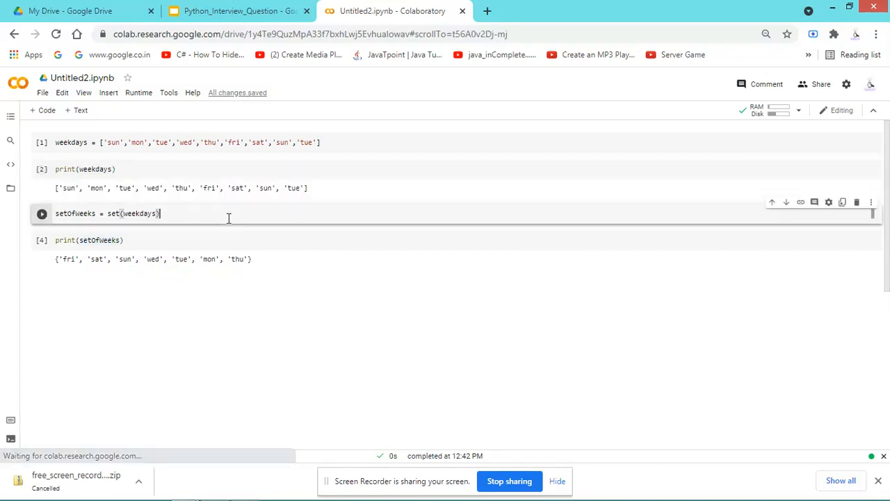
double_click(111, 214)
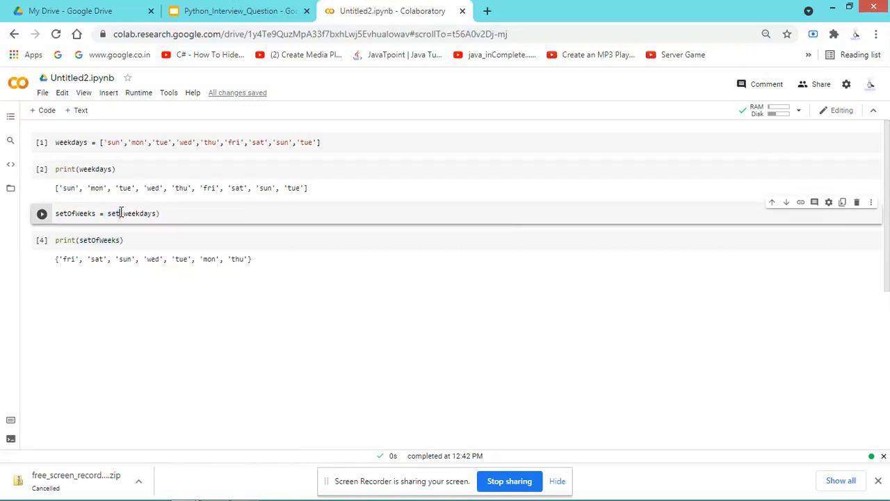
double_click(112, 214)
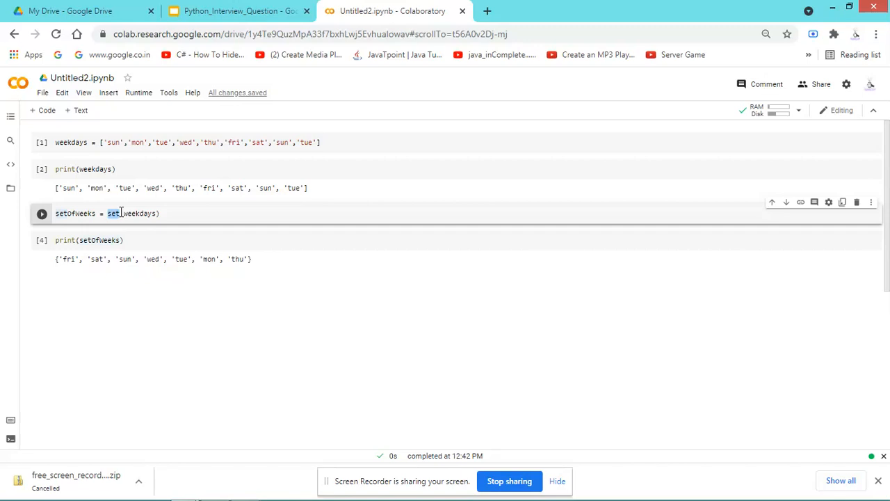
left_click(117, 214)
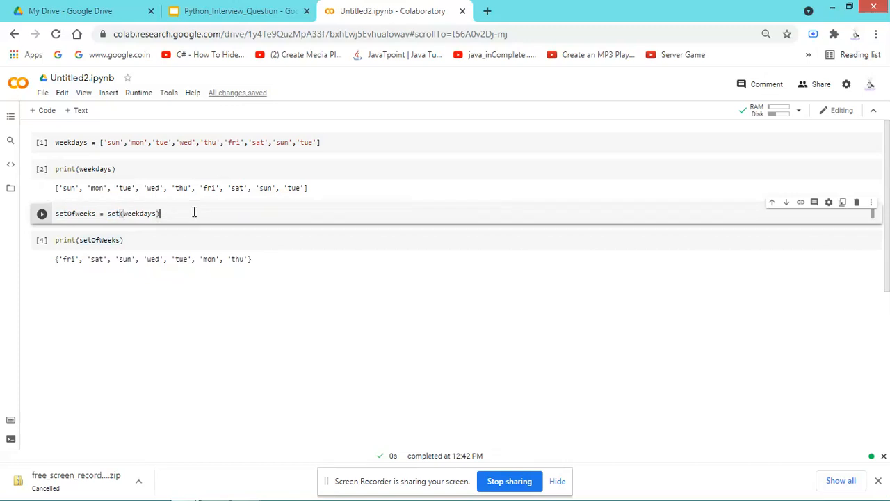
double_click(75, 214)
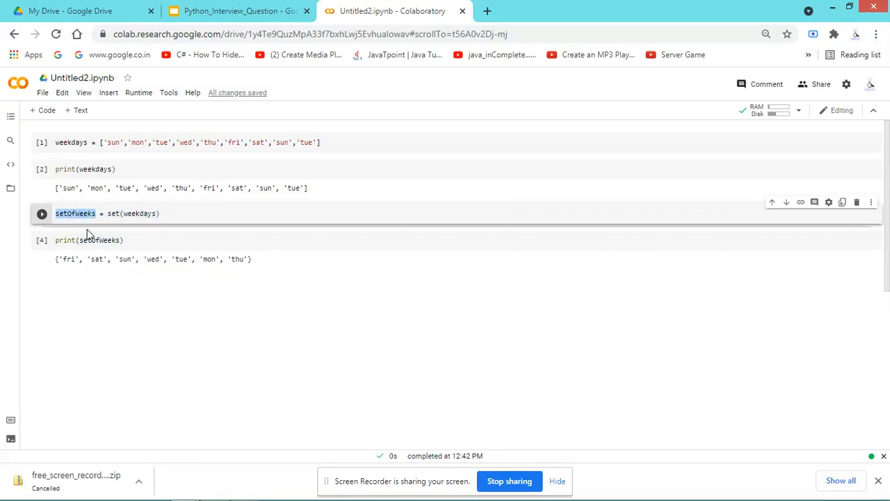
Step: Highlight the print setOfweeks line and its printed set output, then return to the slides
left_click(89, 240)
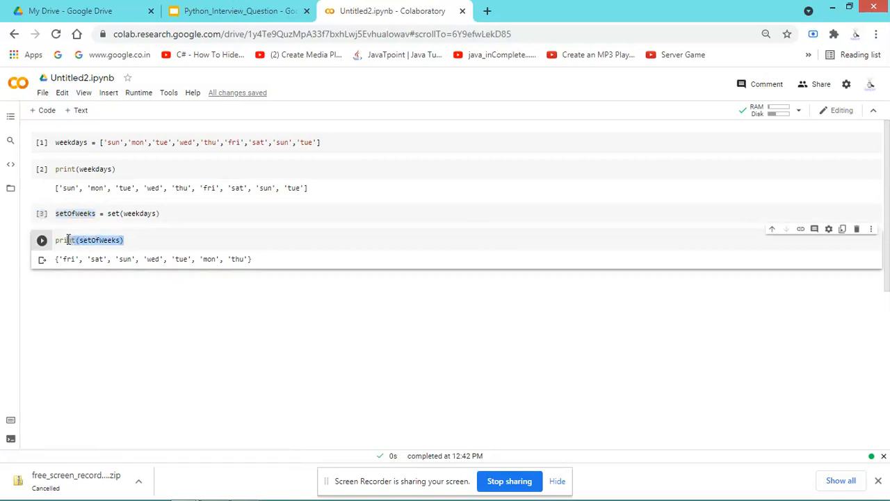
triple_click(89, 240)
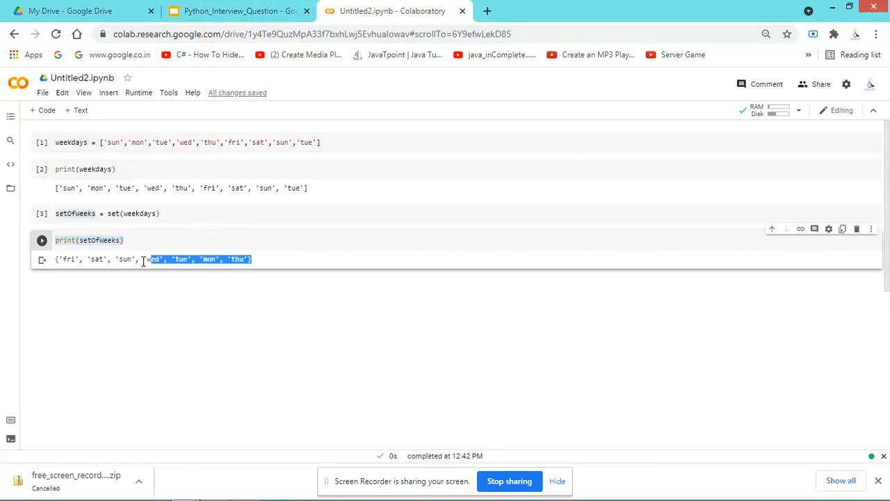
triple_click(153, 259)
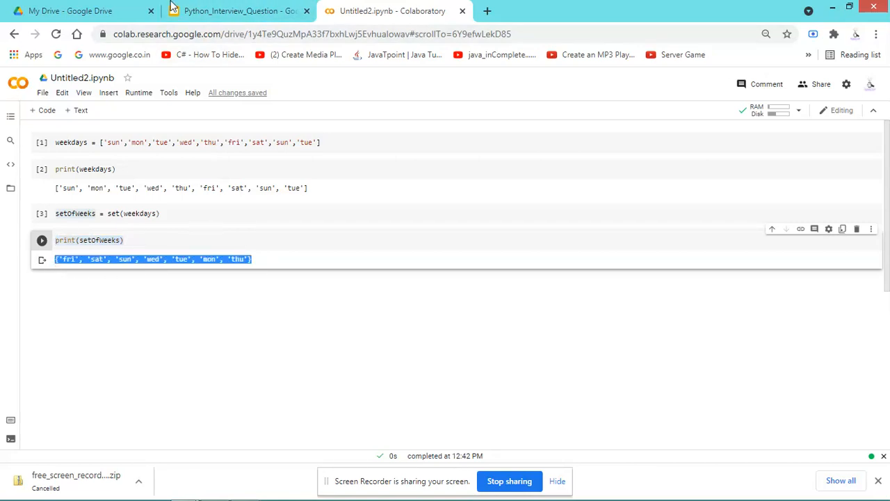
left_click(236, 11)
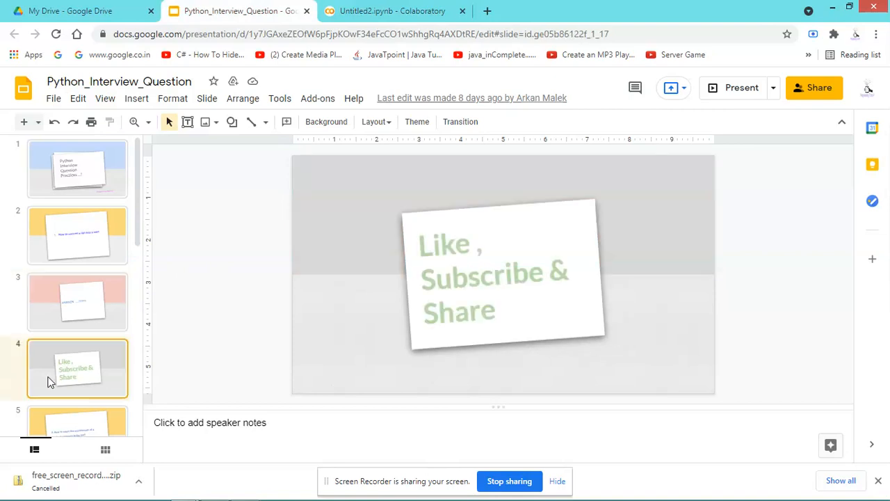